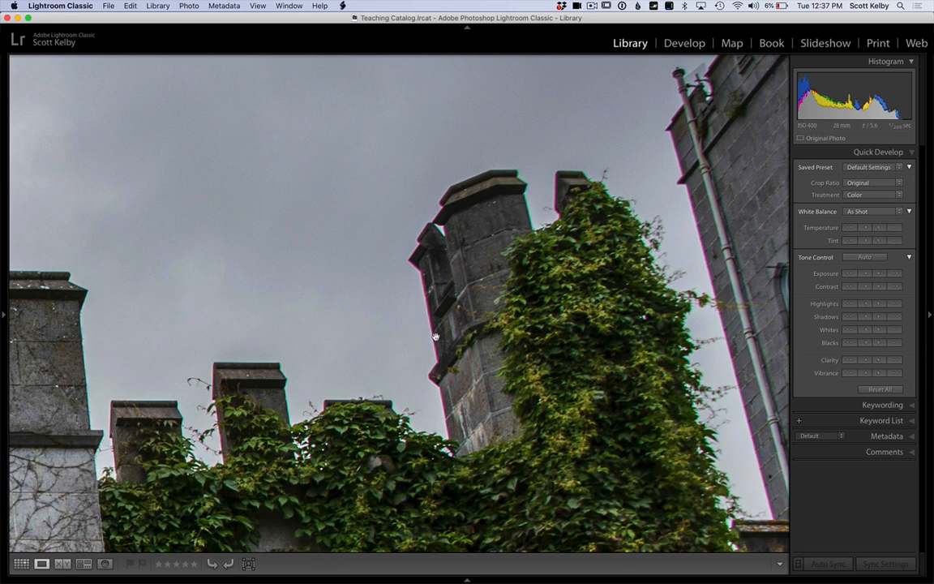
pyautogui.moveTo(522, 172)
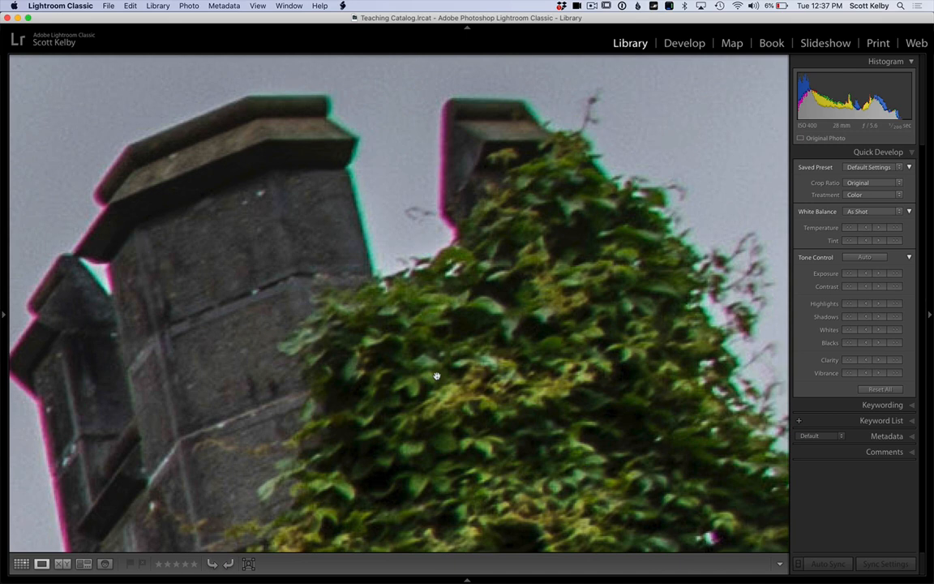
# - Enable Remove Chromatic Aberration on the Lens Corrections Profile tab in Develop
pyautogui.click(685, 42)
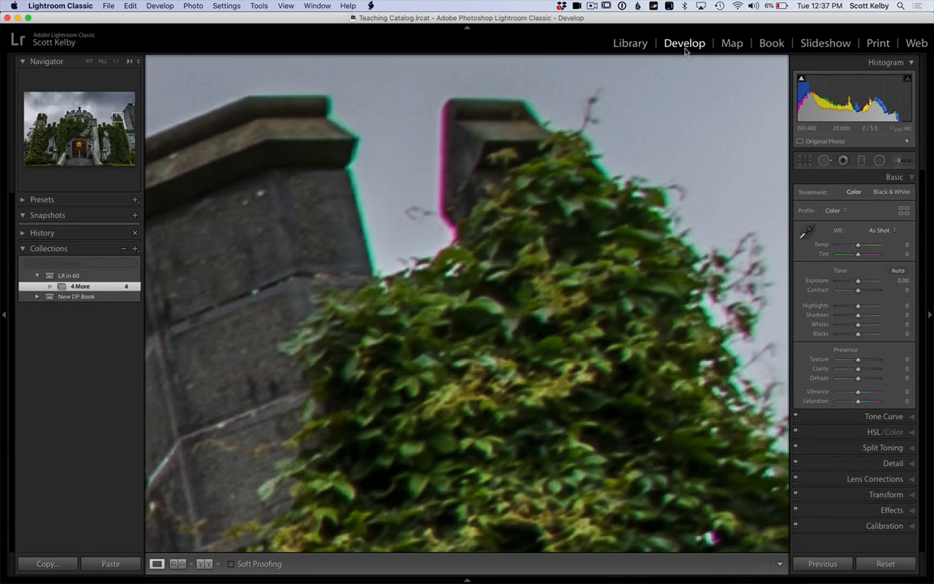
pyautogui.click(895, 176)
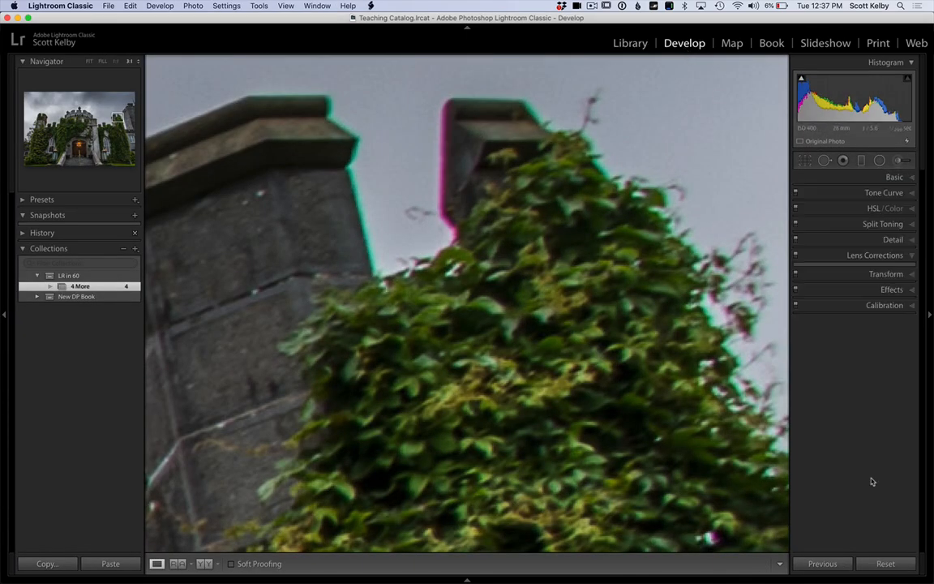
pyautogui.click(871, 255)
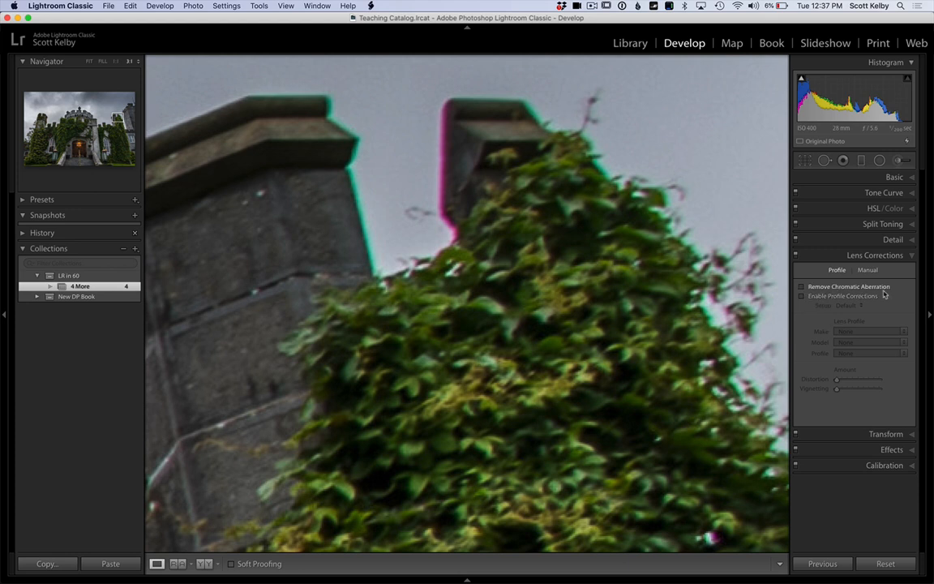
pyautogui.click(801, 286)
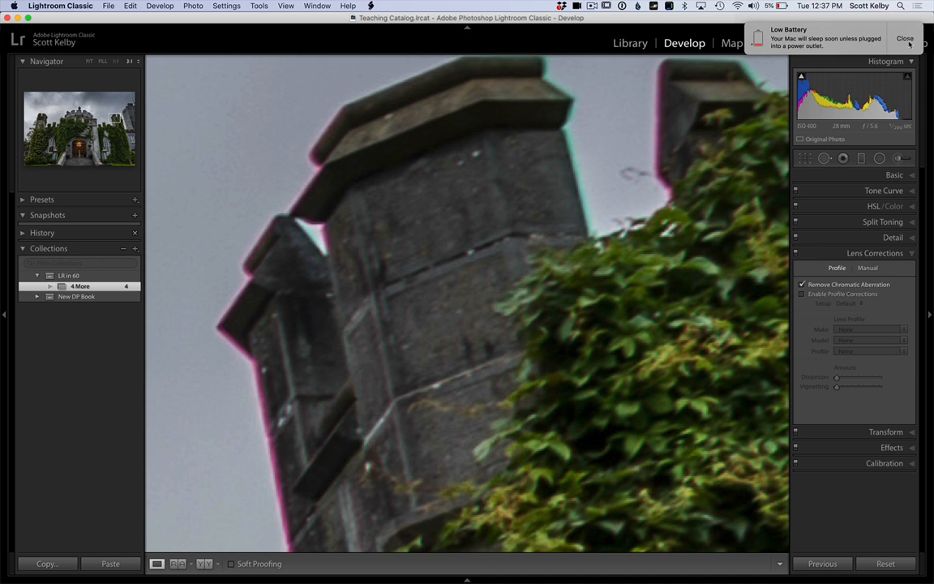
pyautogui.click(913, 37)
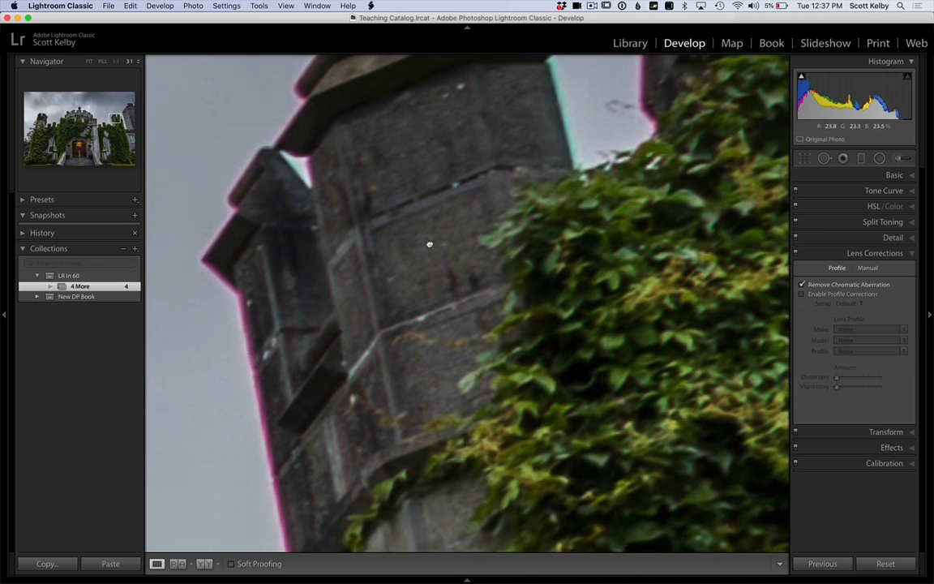
# - Raise the manual Defringe purple and green amounts and refine the green hue range
pyautogui.click(868, 268)
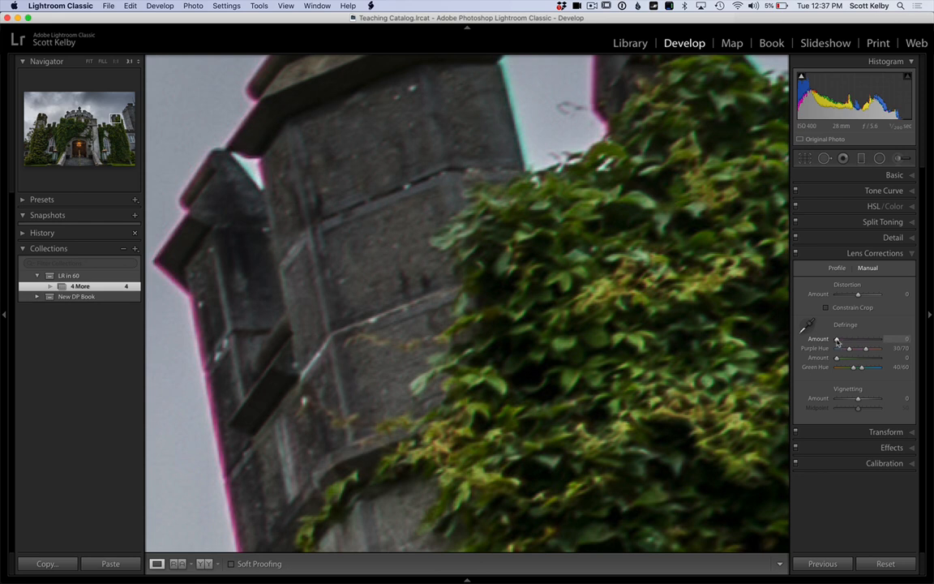
pyautogui.moveTo(837, 339); pyautogui.dragTo(846, 339)
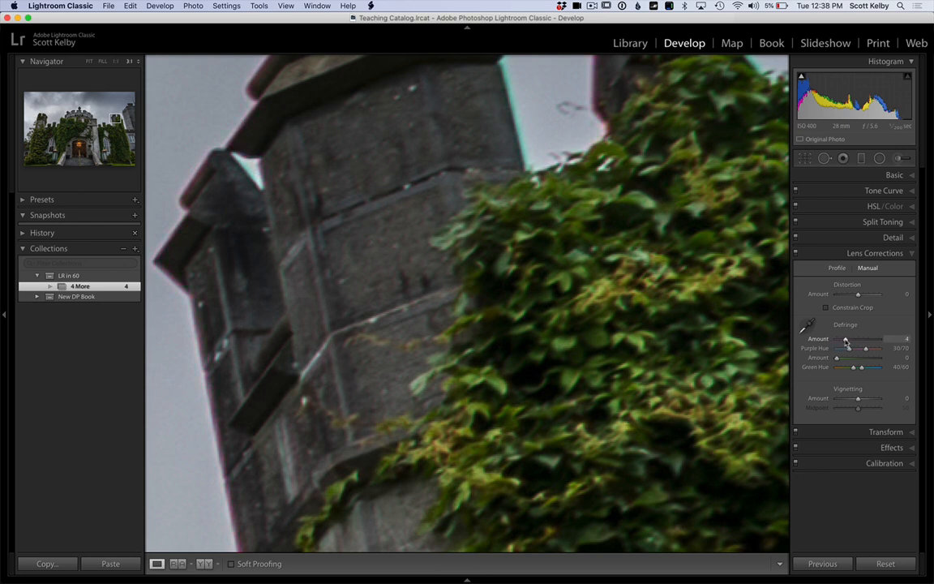
pyautogui.moveTo(853, 359); pyautogui.dragTo(843, 358)
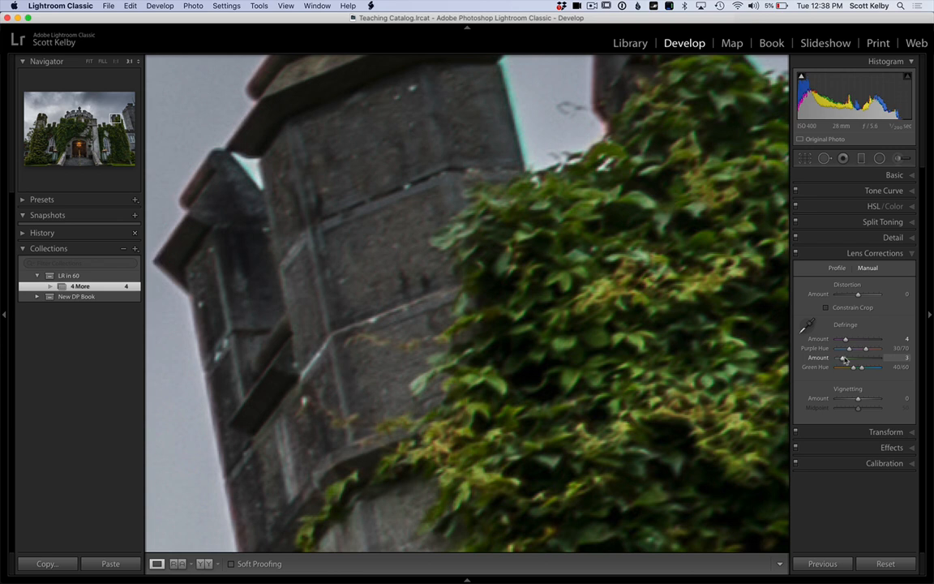
pyautogui.moveTo(843, 357); pyautogui.dragTo(857, 357)
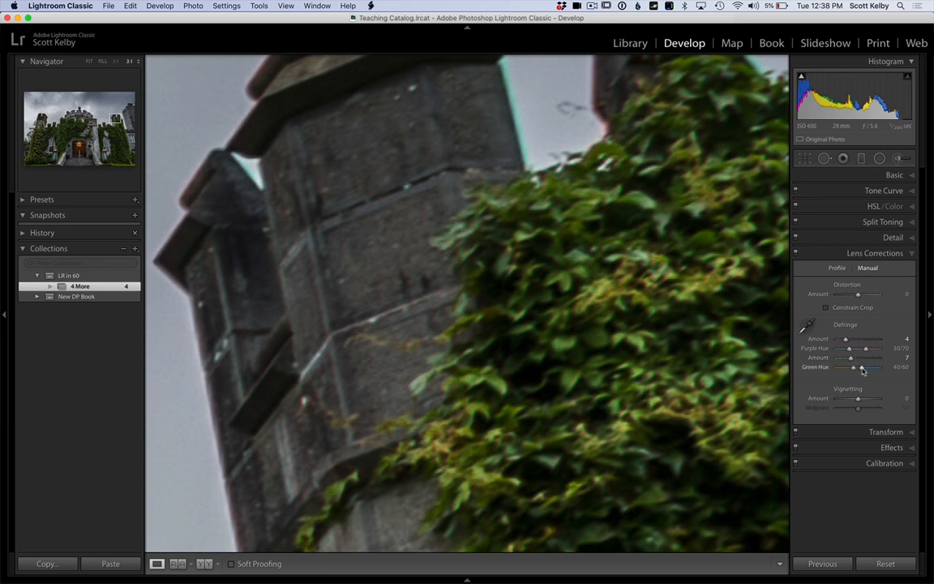
pyautogui.moveTo(879, 367); pyautogui.dragTo(867, 366)
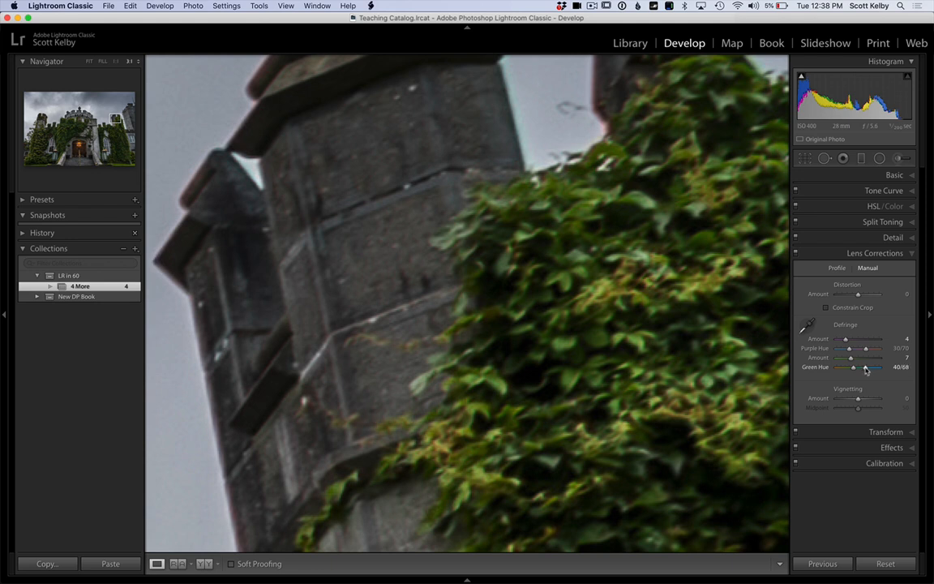
pyautogui.moveTo(873, 366); pyautogui.dragTo(866, 367)
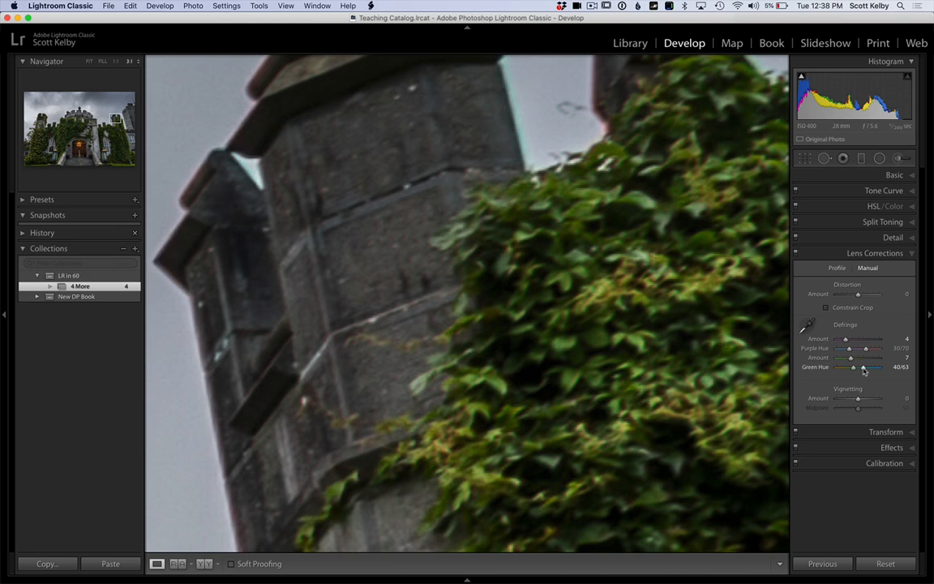
# - Show the photo in Before/After view to compare the cleaned fringes
pyautogui.click(170, 565)
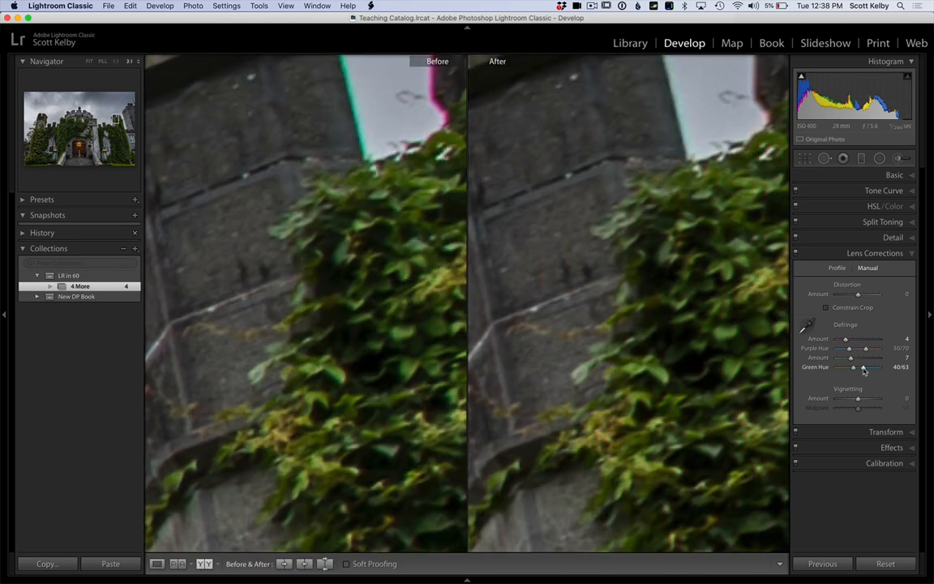